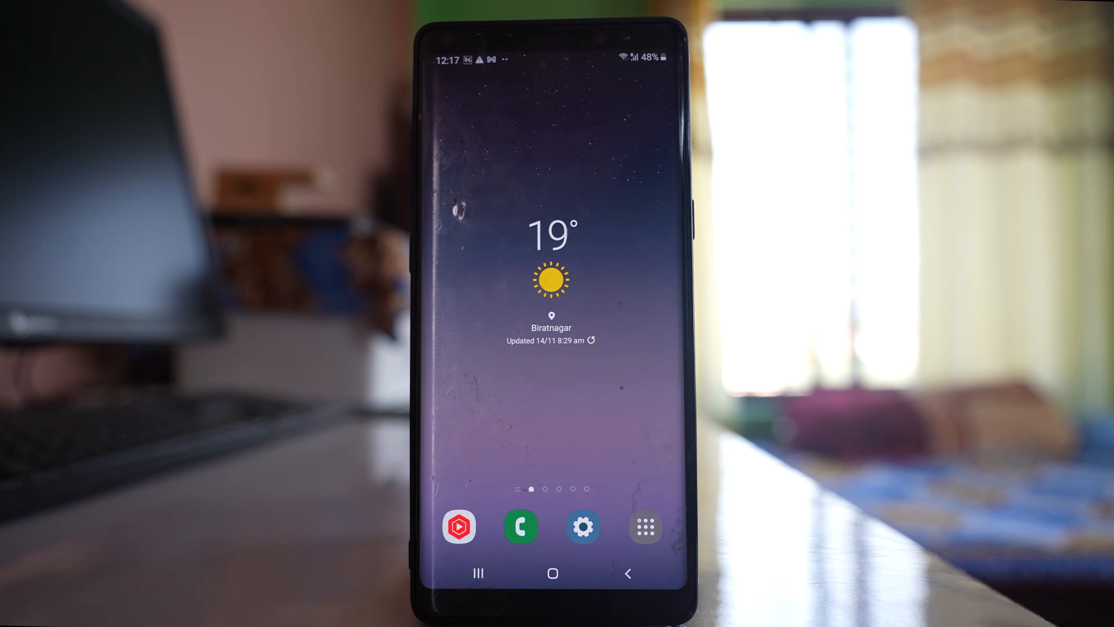
# Go from the home screen into Settings and reach General management's reset options
pyautogui.click(643, 526)
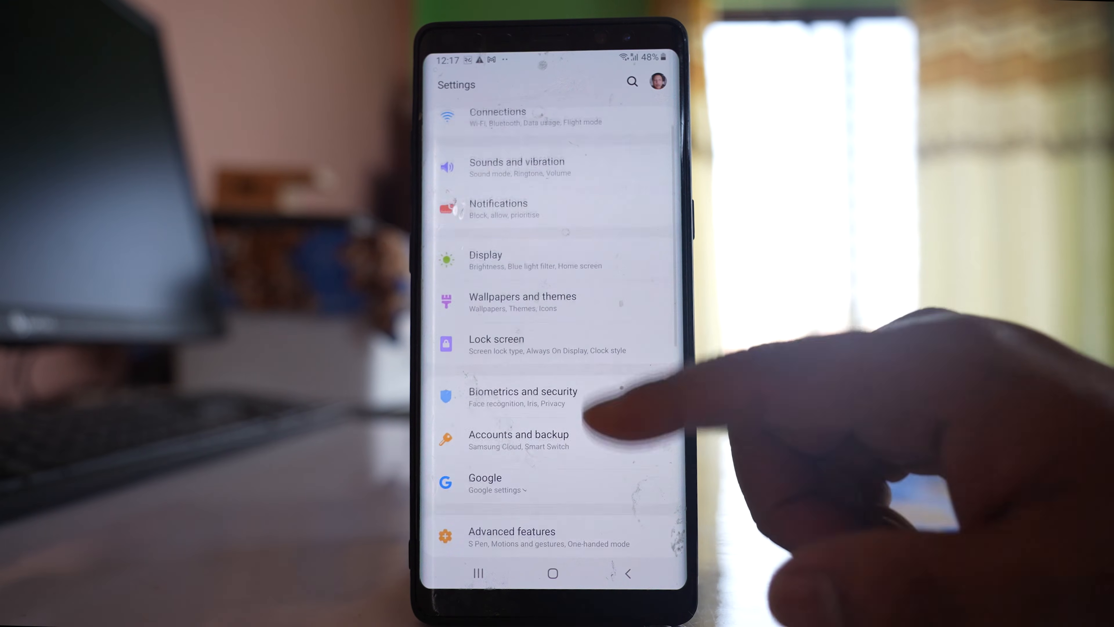
pyautogui.scroll(-3)
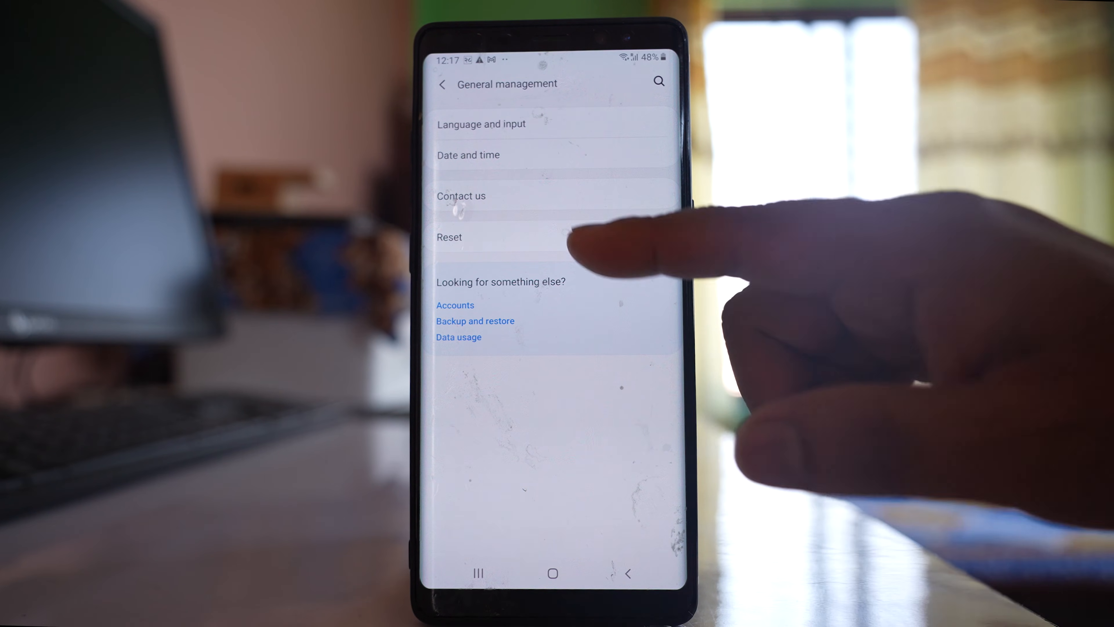
pyautogui.click(449, 237)
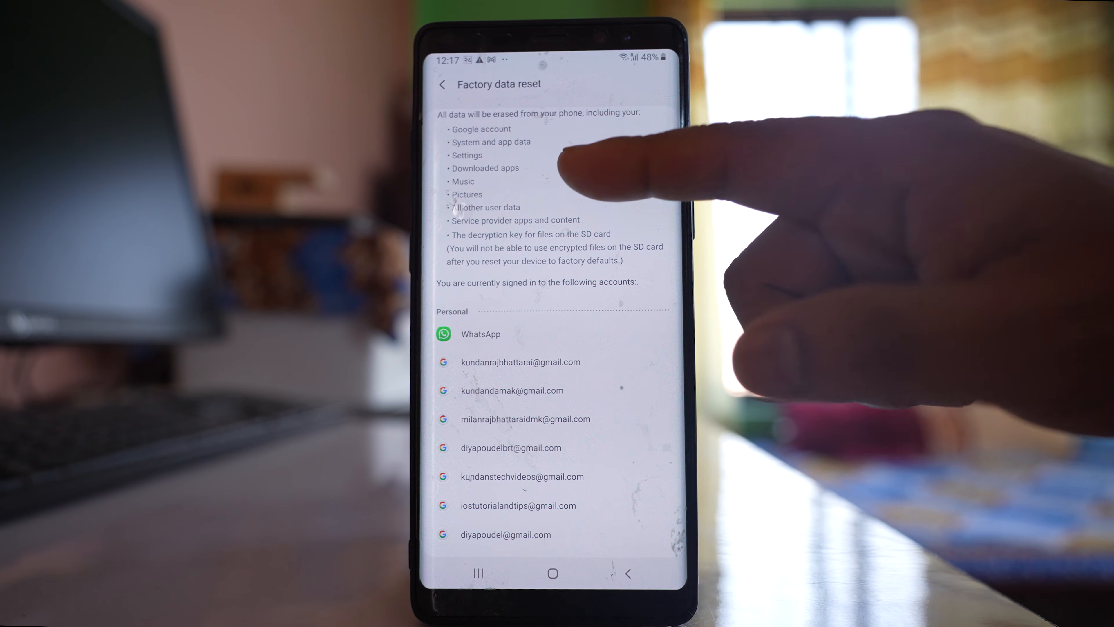
pyautogui.moveTo(597, 171)
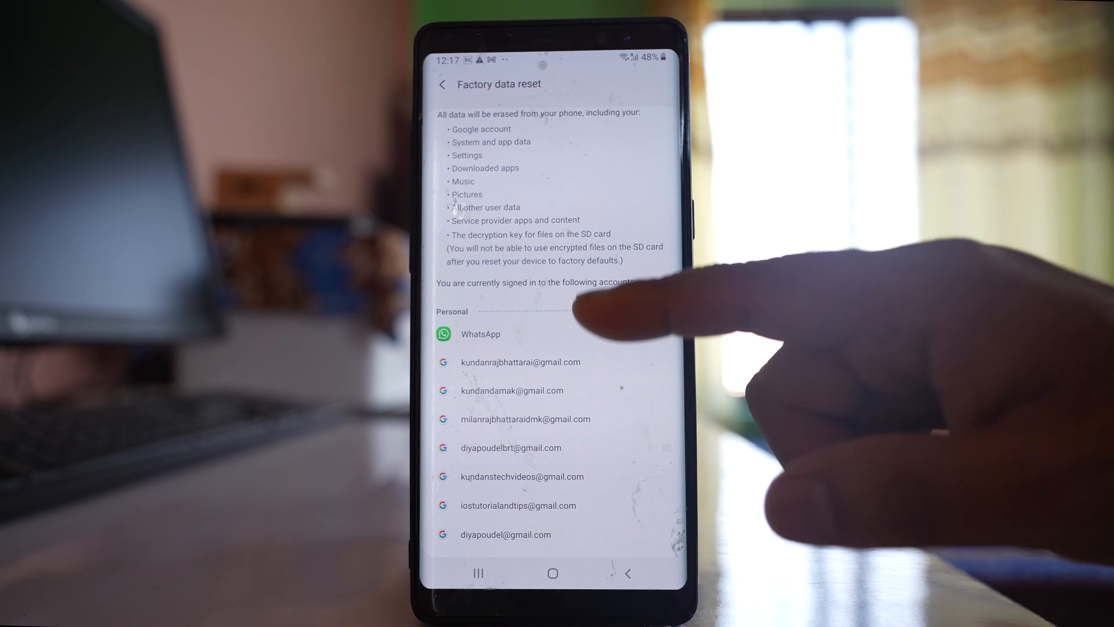
# Scroll the Factory data reset page down to the list of signed-in accounts
pyautogui.scroll(-3)
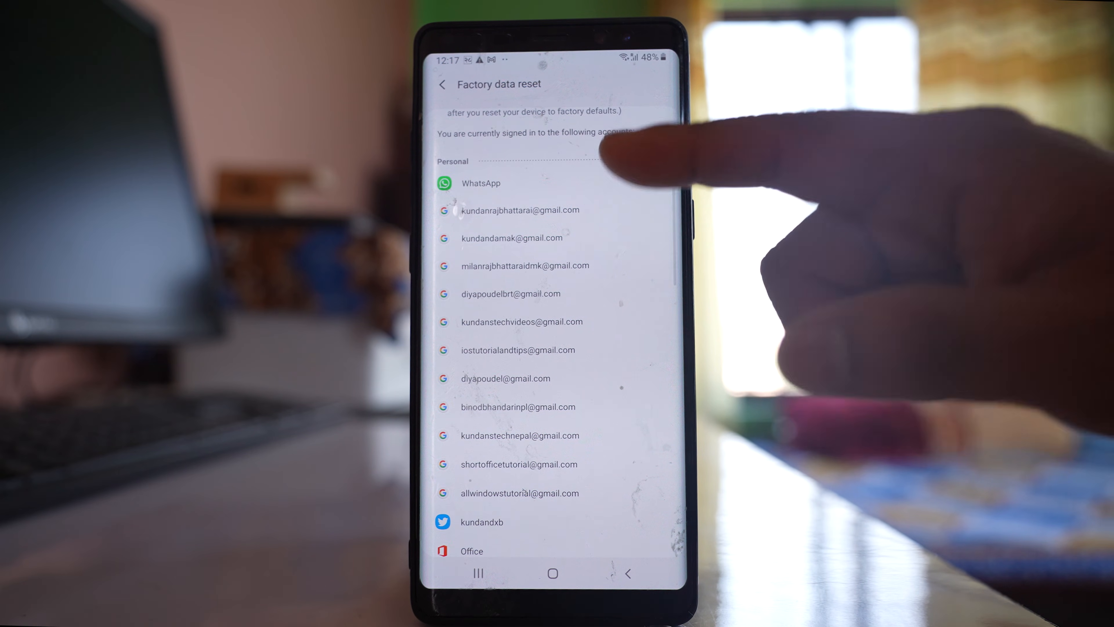